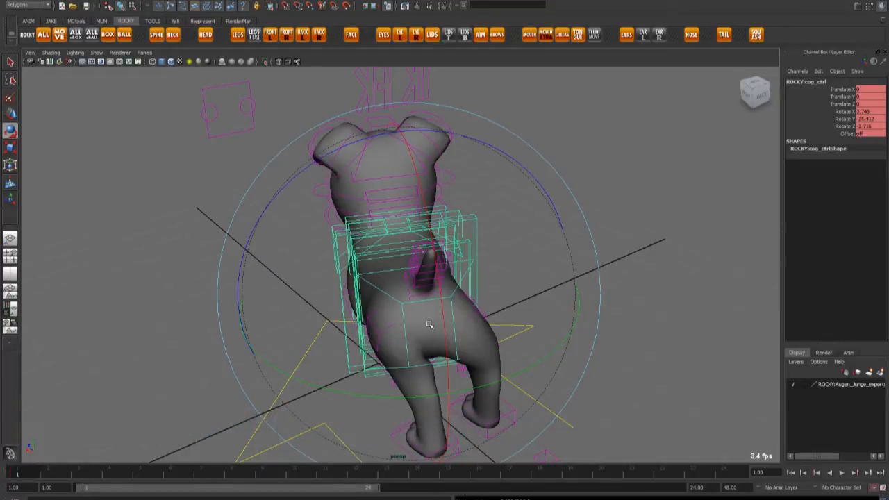
- Tumble ROCKY:cog_ctrl with two trackball drags, tipping the dog's body into new poses
drag(429, 325, 439, 321)
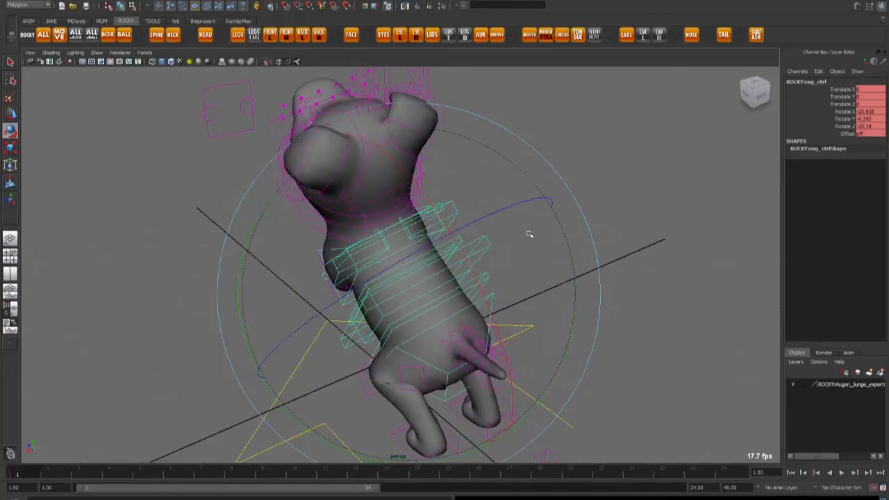
drag(530, 234, 198, 268)
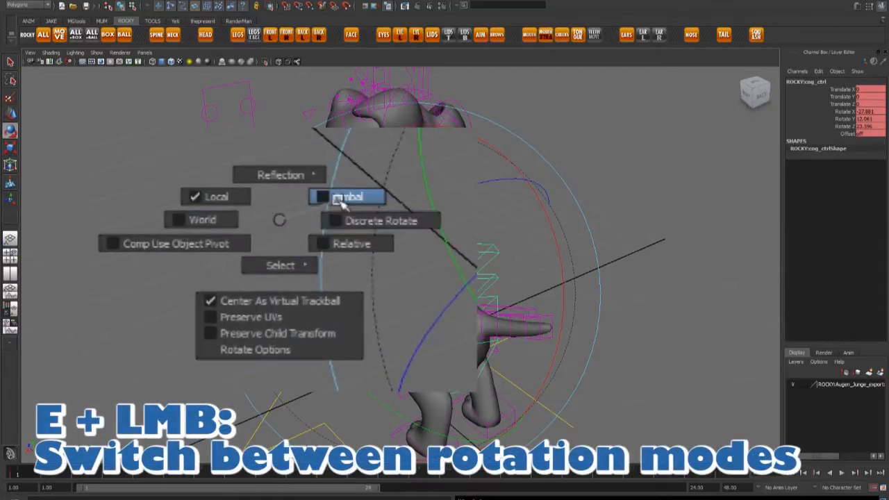
mouse_move(281, 222)
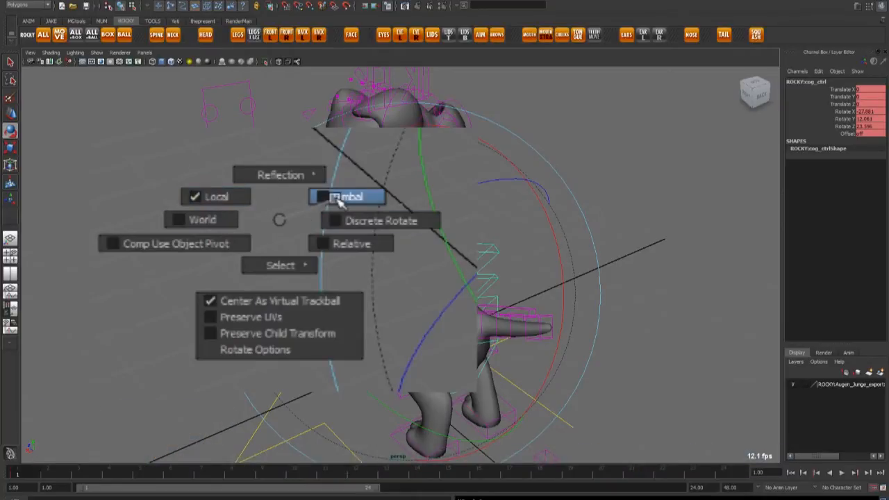
click(347, 197)
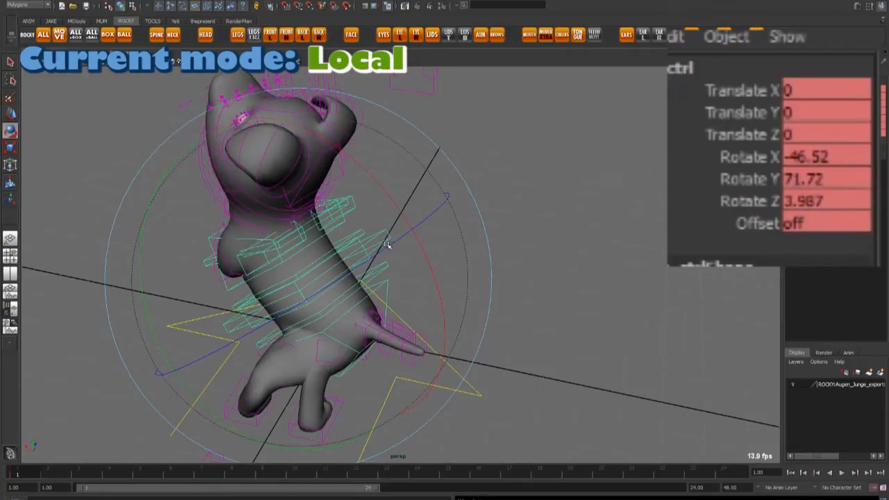
- Tumble cog_ctrl twice in Local mode, updating Rotate X, Y and Z in the Channel Box
drag(389, 247, 406, 234)
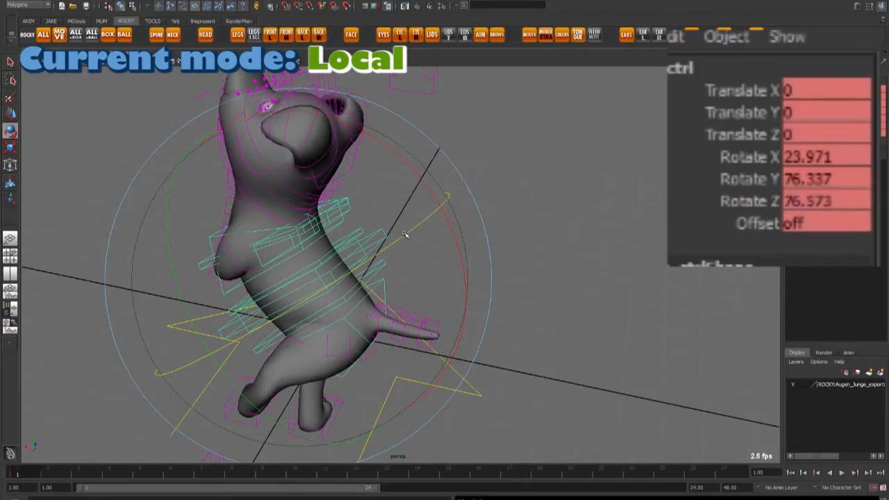
drag(405, 234, 324, 280)
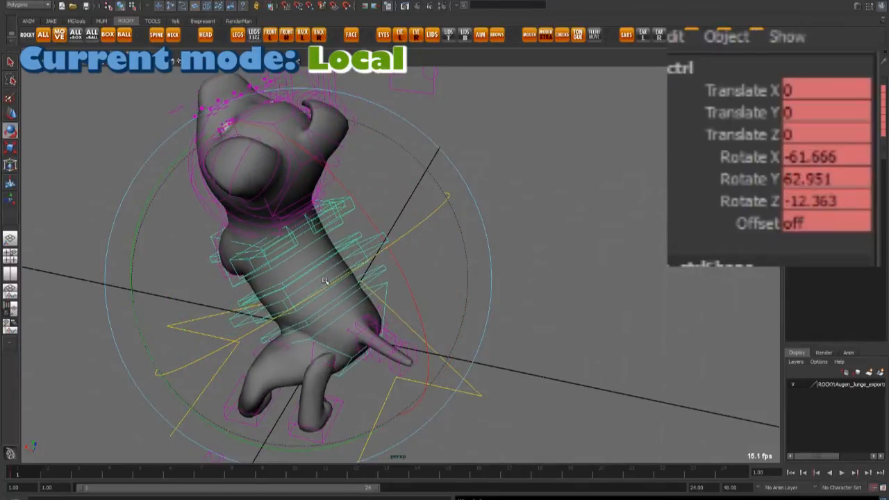